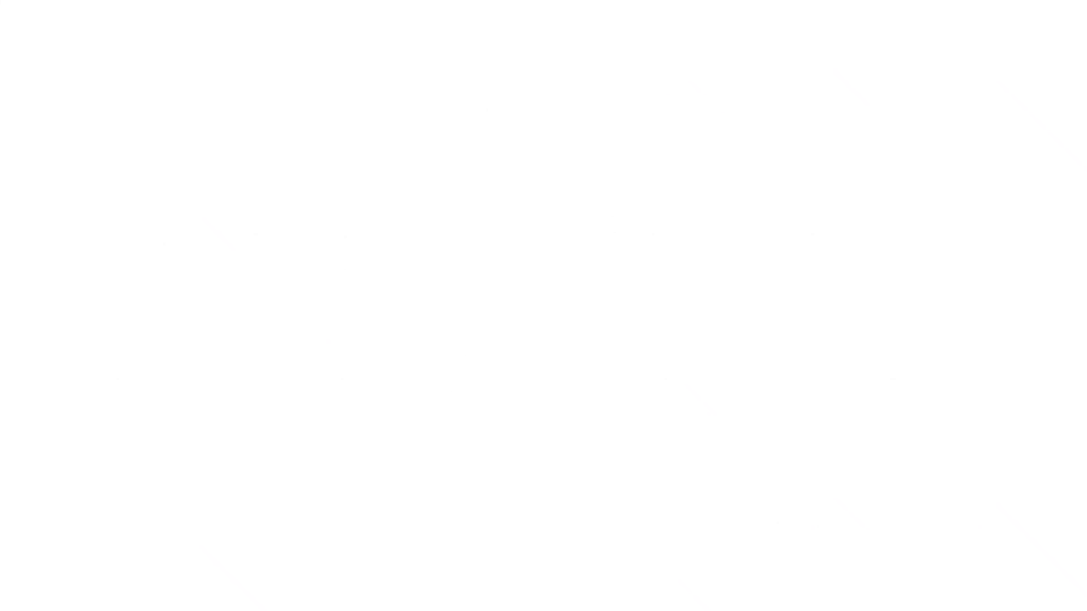
pyautogui.write('this level also')
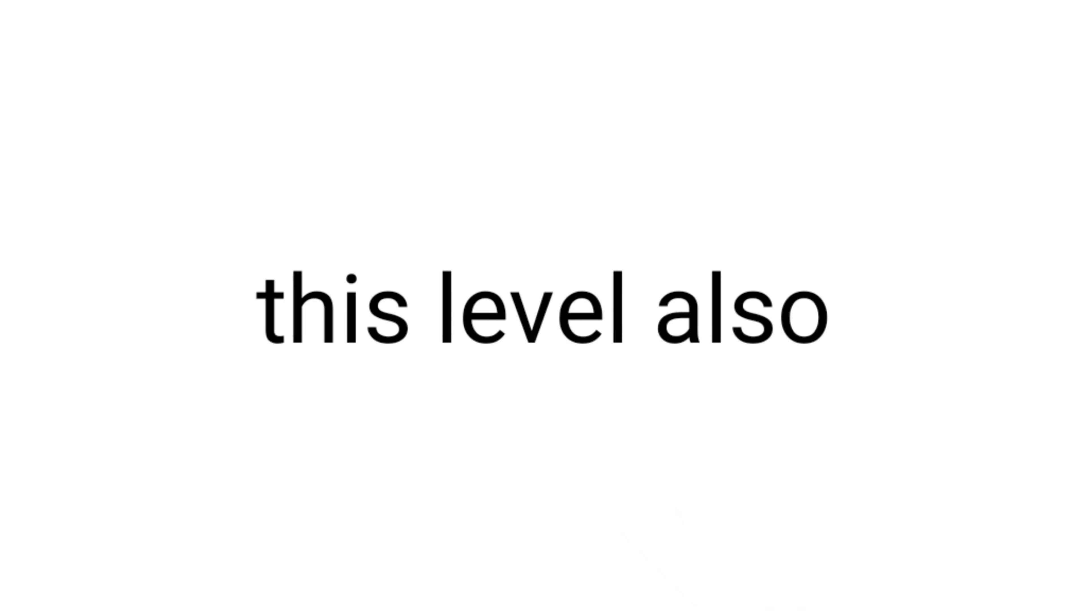